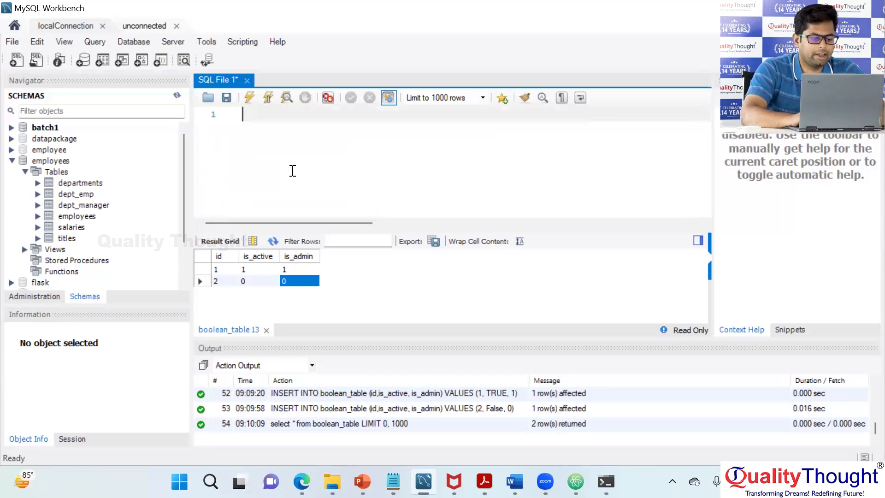
Write select * from employees in the SQL editor and run it, hitting Error 1146.
text(select)
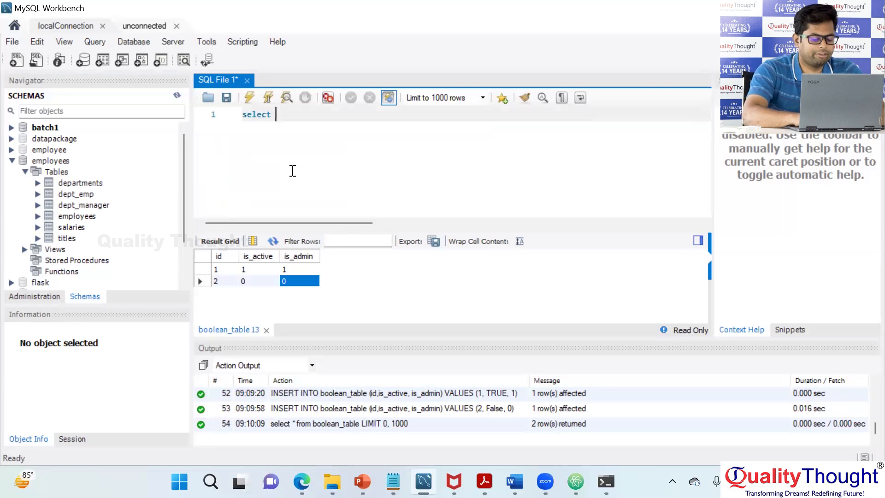
text(* from e)
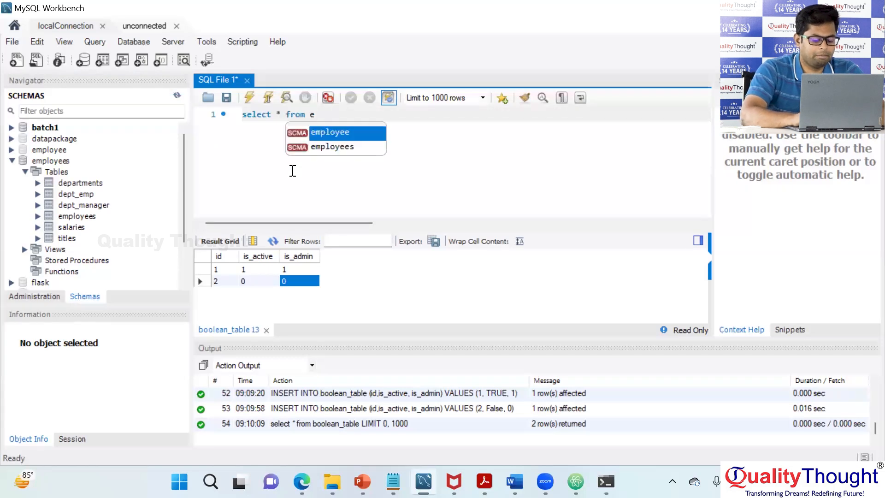
text(mployess)
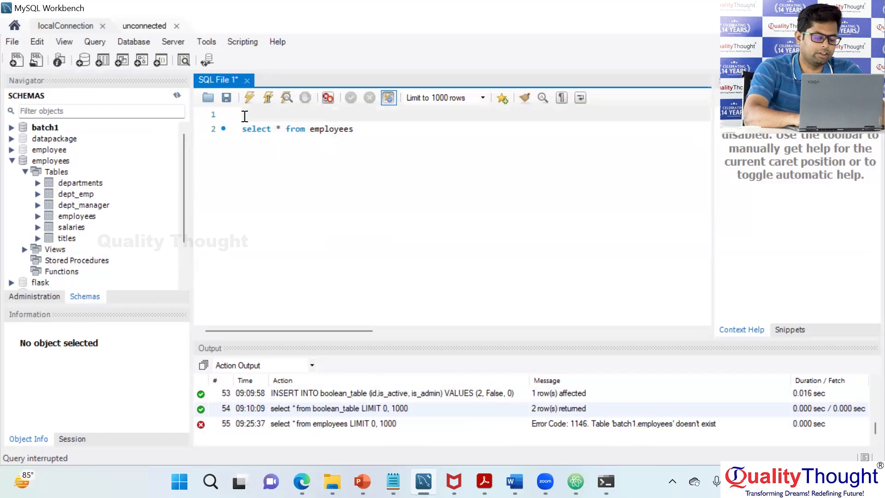
Add USE employees; above the query and qualify the table as employees.employees;.
text(use)
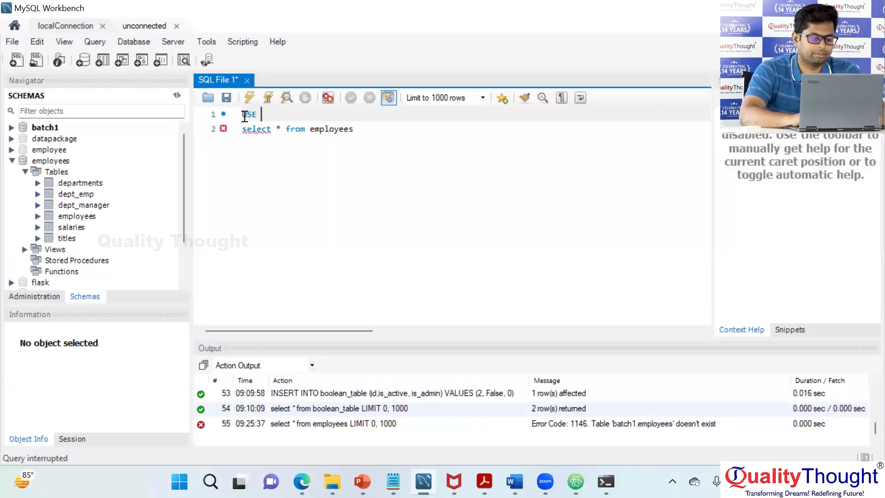
text(employess)
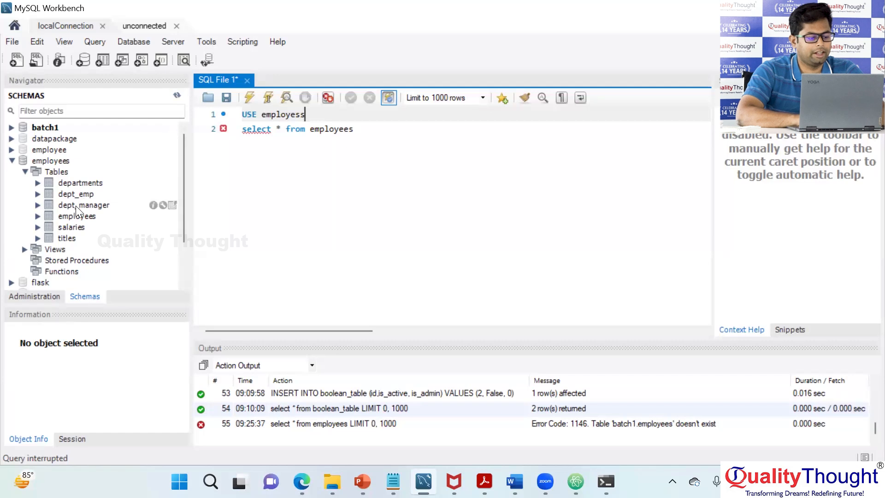
mouse_move(50, 160)
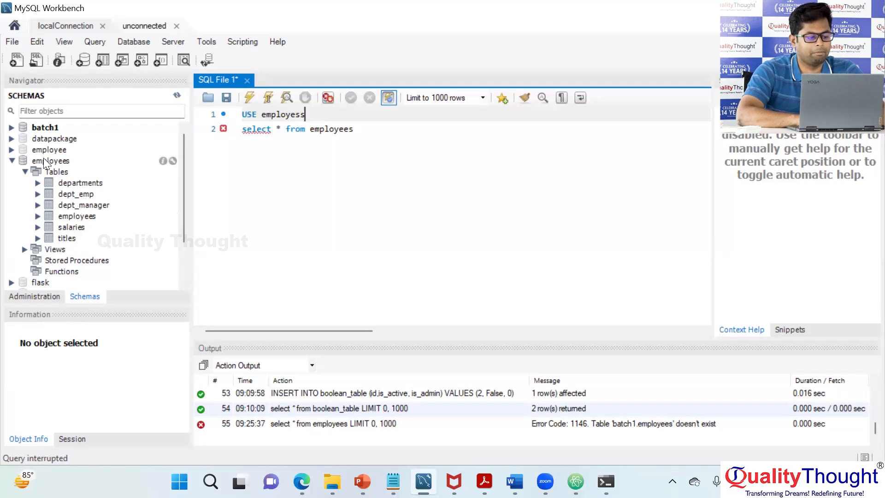
text(;)
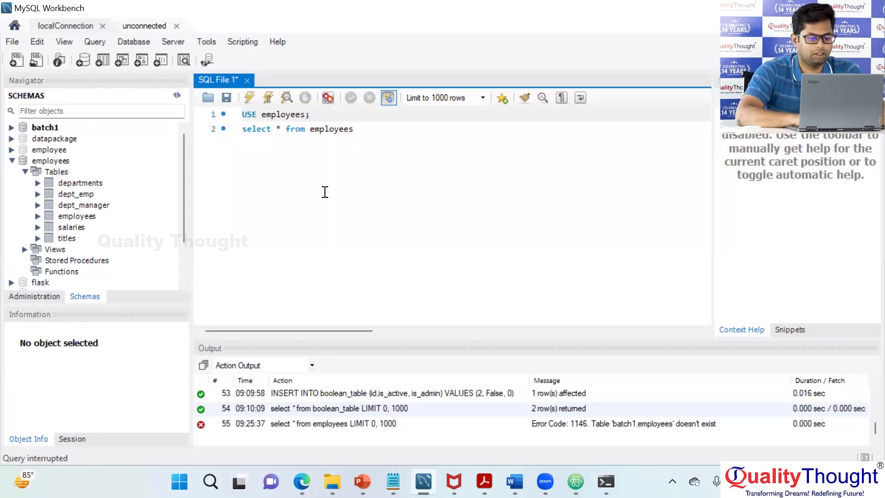
double_click(283, 114)
text(.employees;)
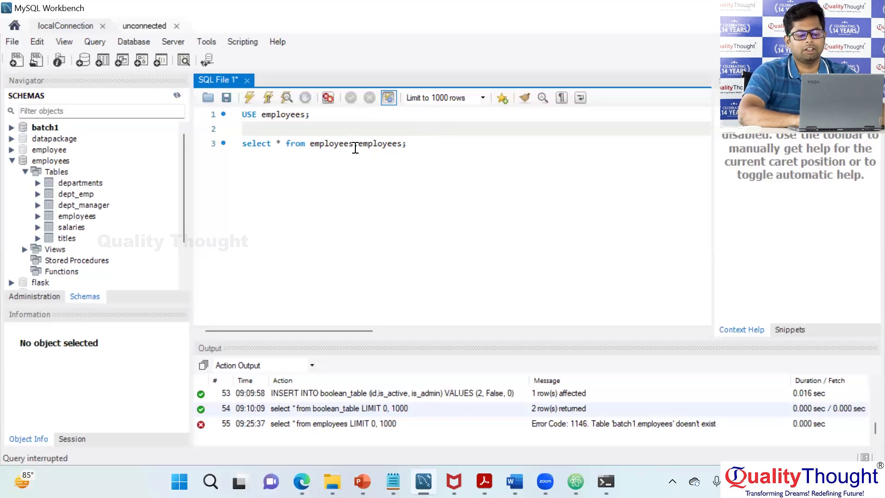
text(db)
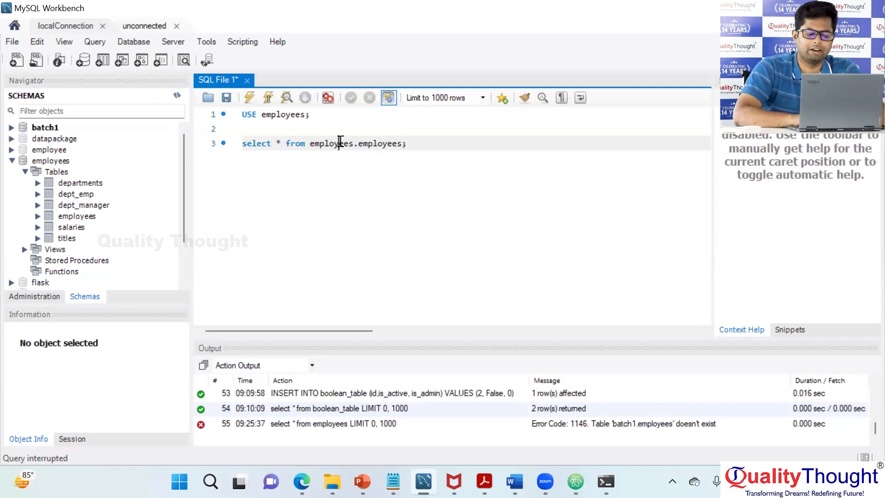
Execute USE employees, then the select query, and browse the 1000 returned employee rows.
triple_click(275, 115)
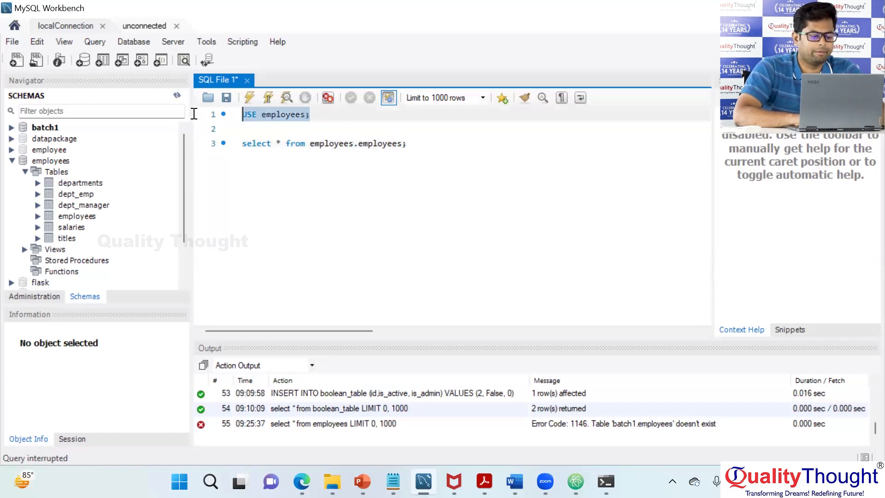
click(249, 98)
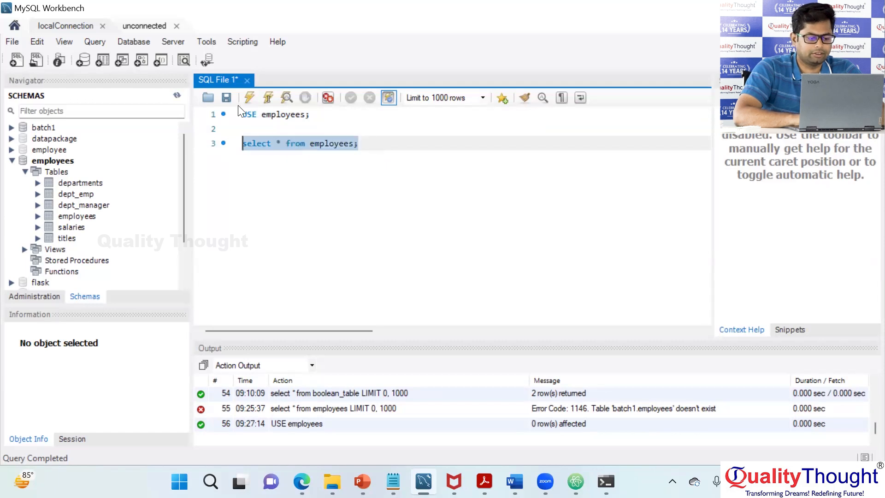
click(249, 98)
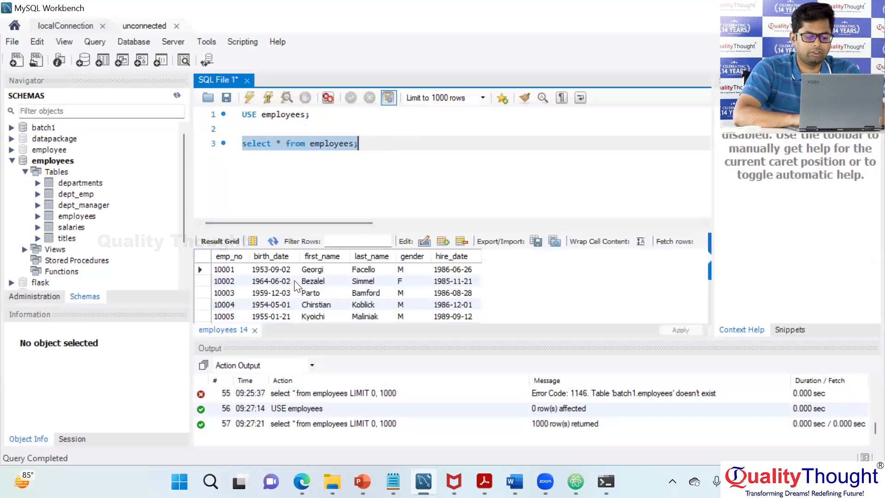
click(271, 292)
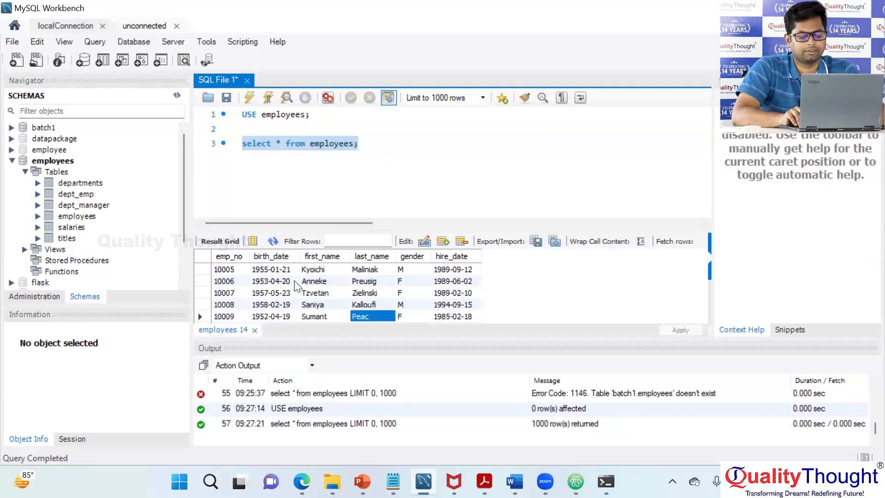
scroll(down, 3)
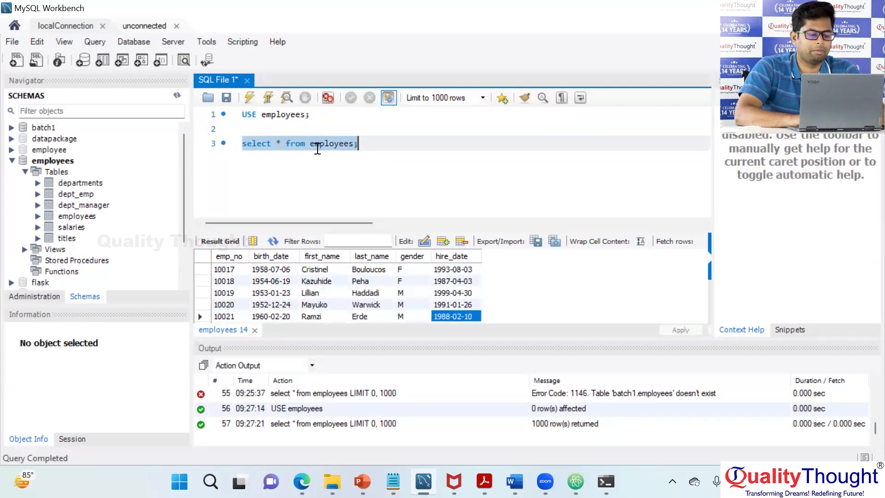
Change the query to select * from departments; and execute it, returning nine departments.
text(departments)
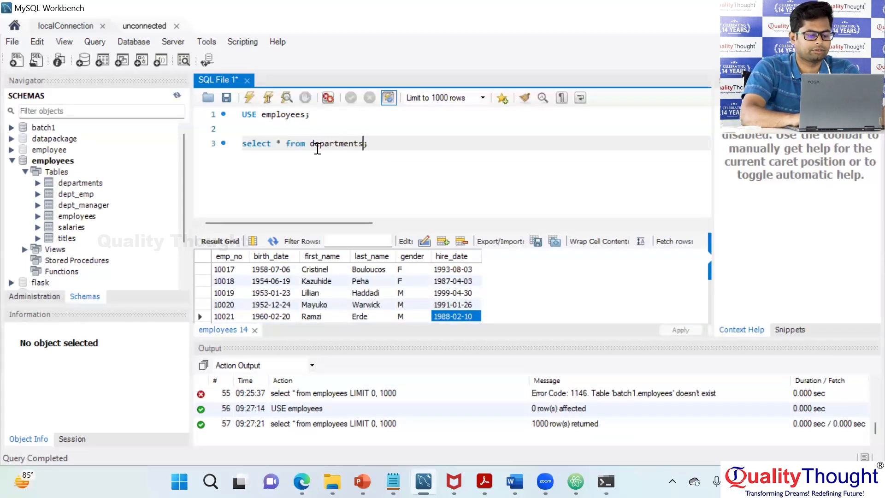
triple_click(303, 144)
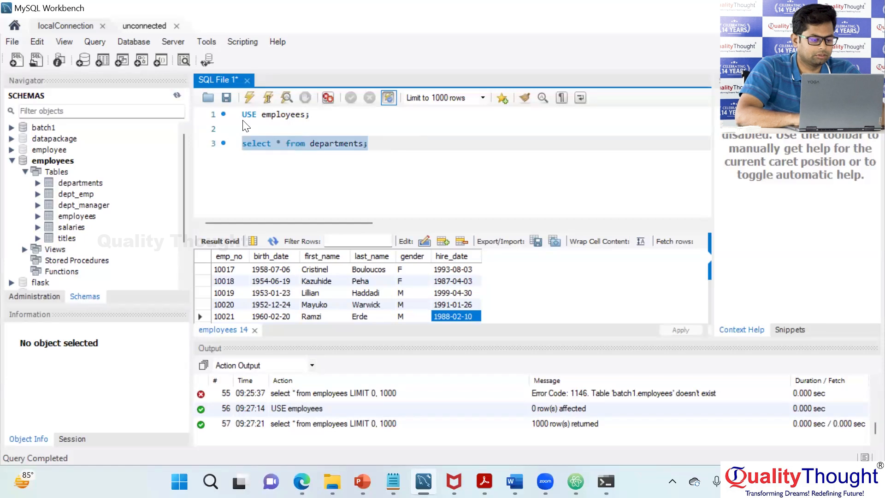
click(268, 97)
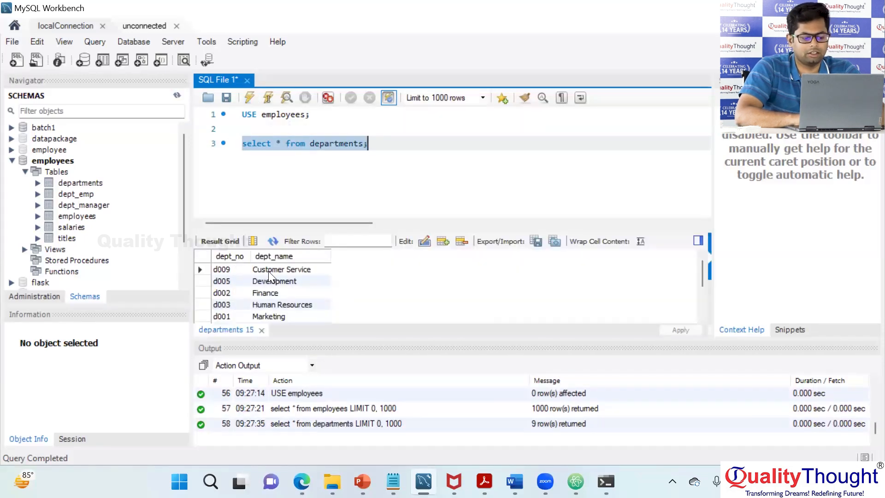
click(281, 269)
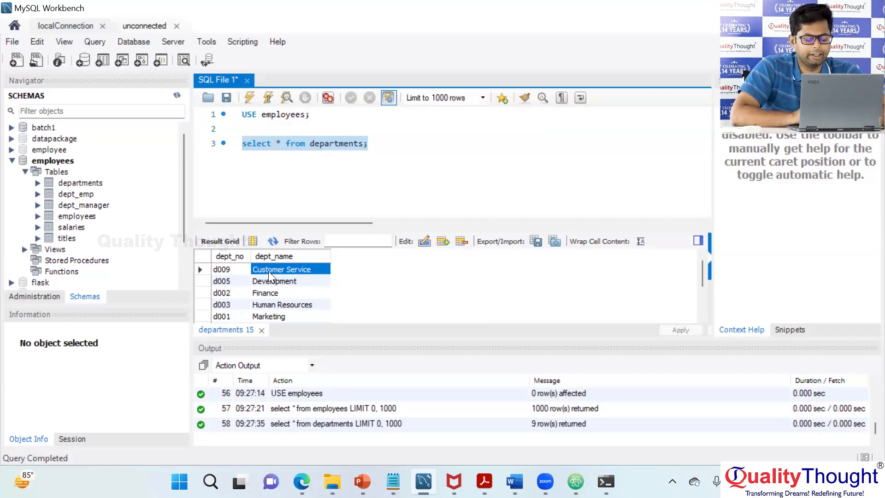
mouse_move(442, 451)
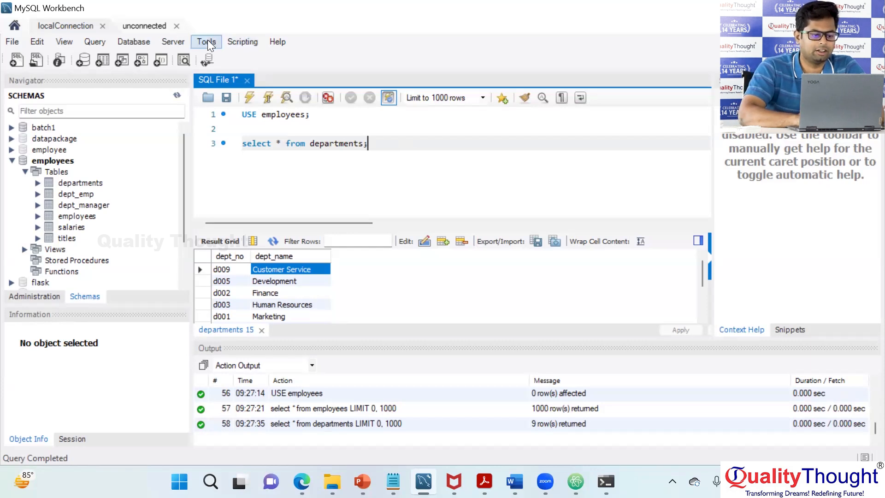
Browse the Tools and Server menus and the employees schema menu, then choose Server > Data Export.
click(205, 42)
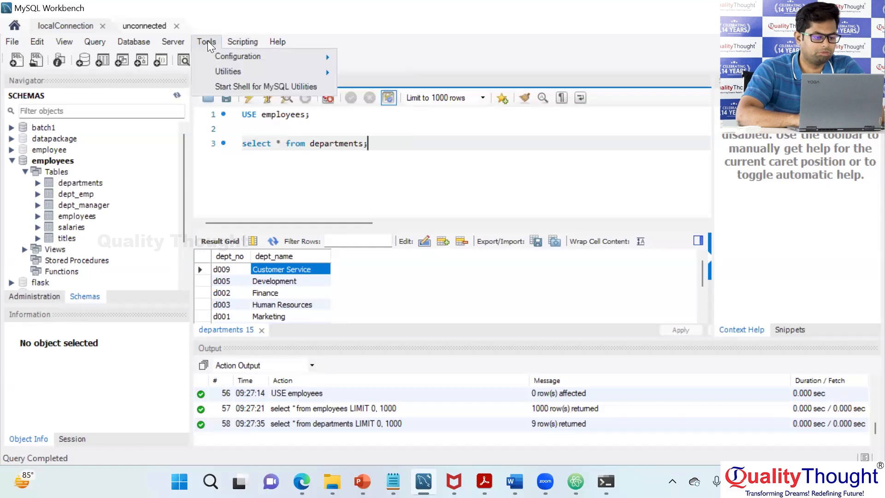
mouse_move(228, 71)
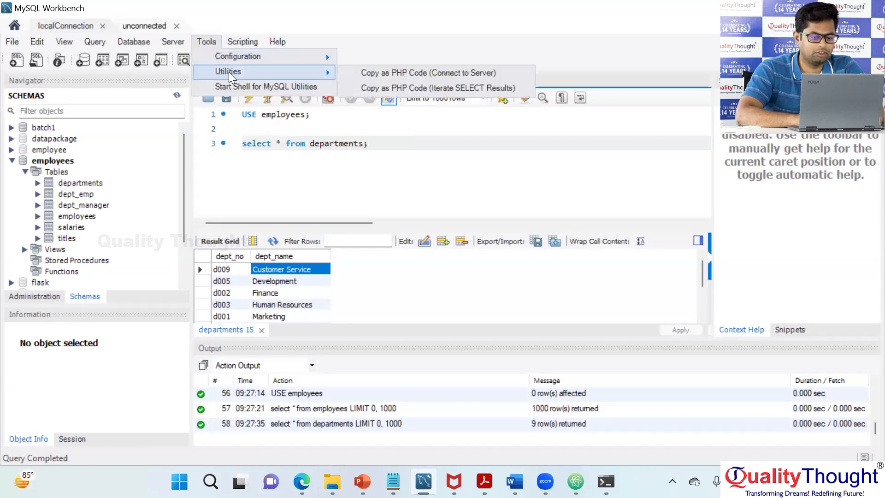
click(172, 42)
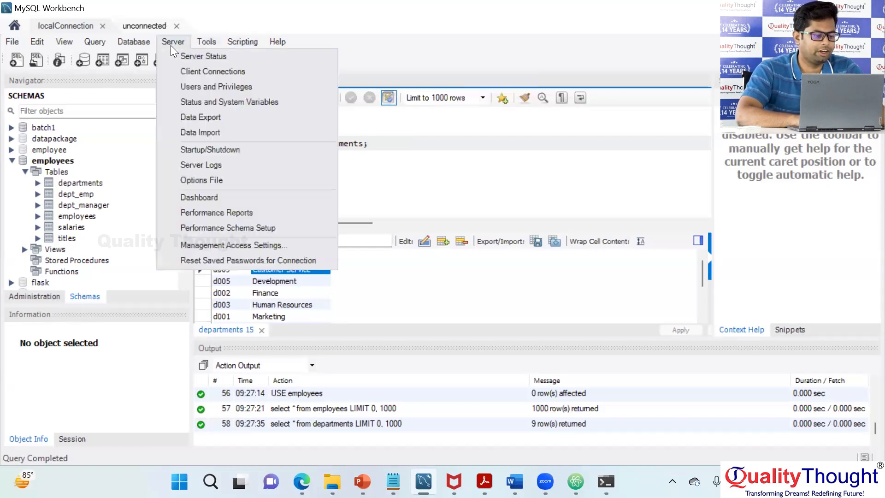
mouse_move(201, 132)
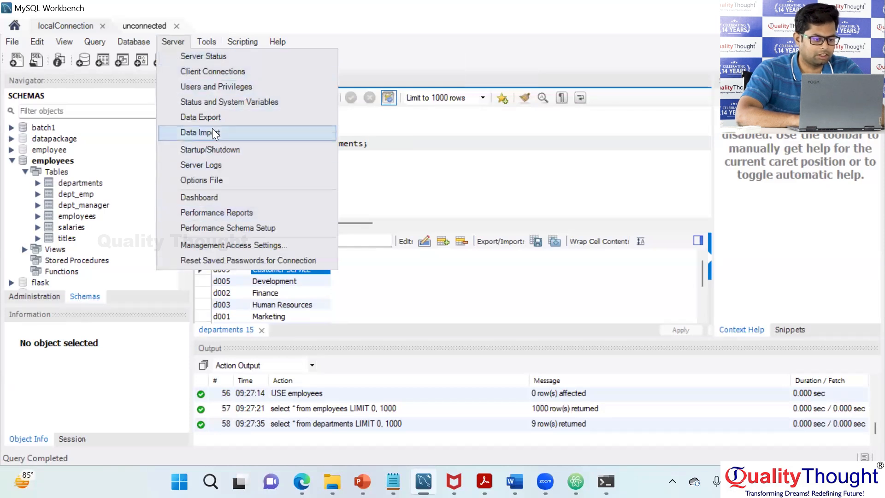
click(206, 42)
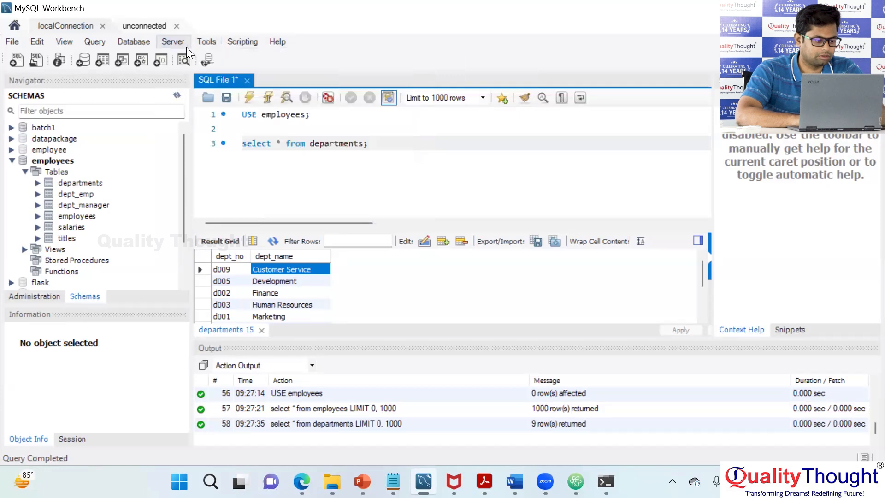
right_click(53, 161)
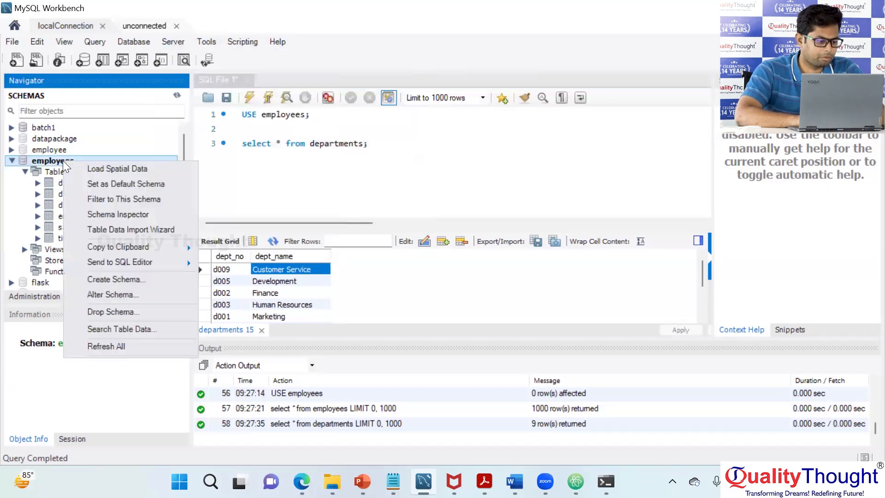
mouse_move(117, 279)
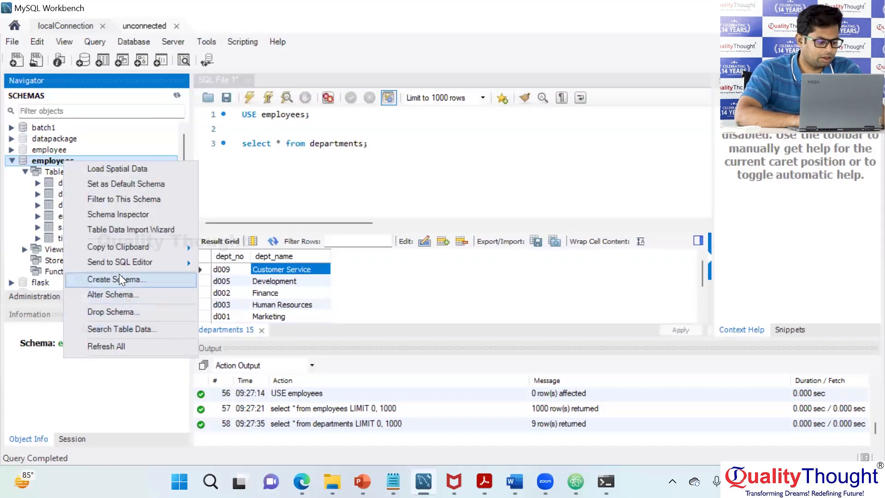
mouse_move(118, 261)
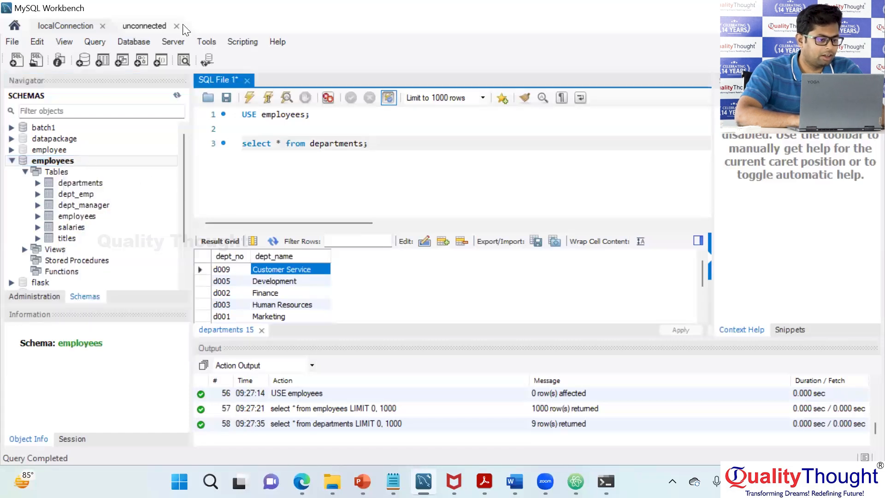
click(172, 41)
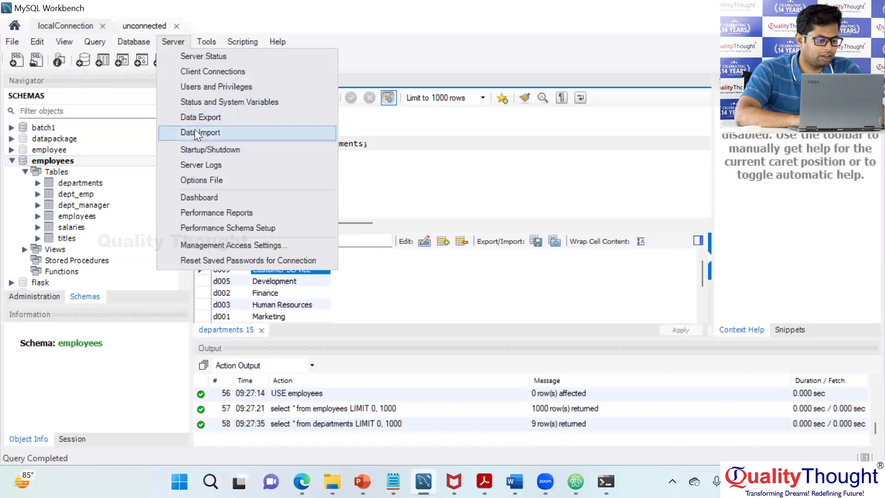
click(200, 117)
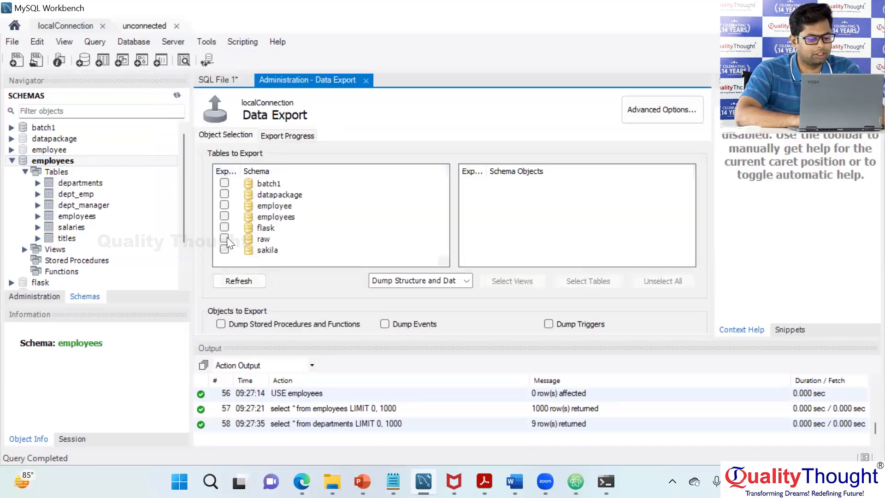
Tick the employees schema for export so all eight of its tables are included.
click(224, 215)
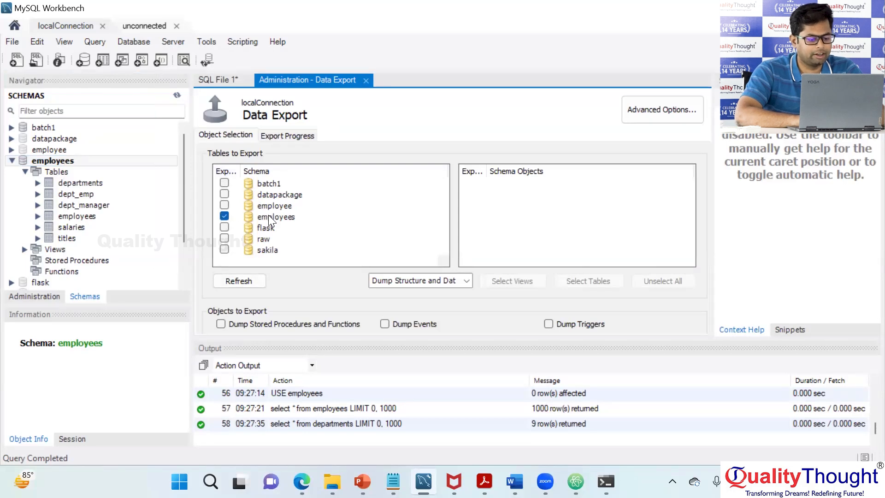
click(274, 217)
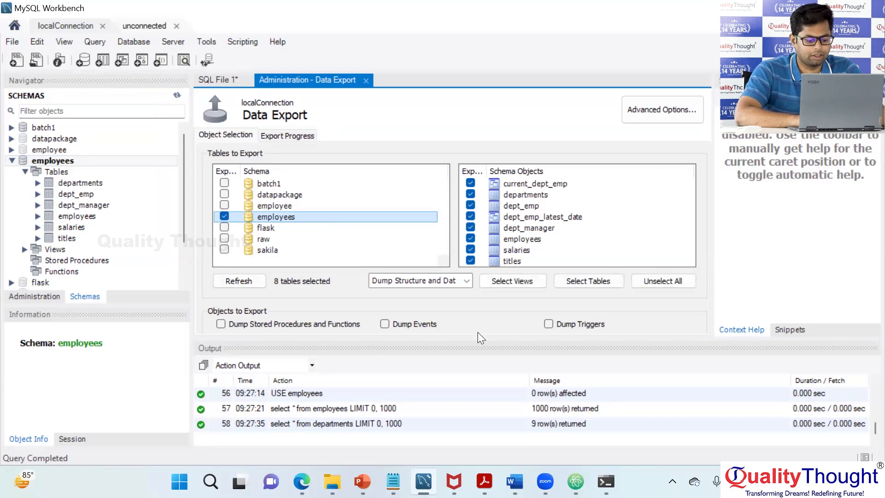
mouse_move(391, 294)
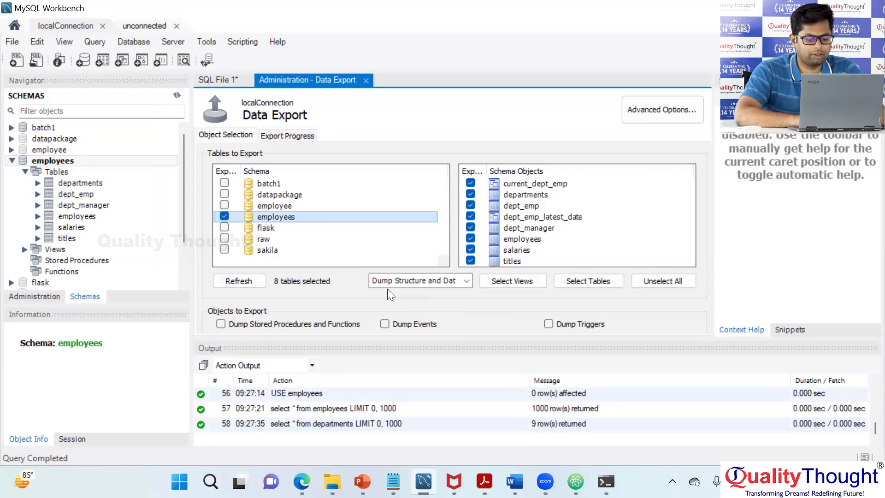
mouse_move(388, 291)
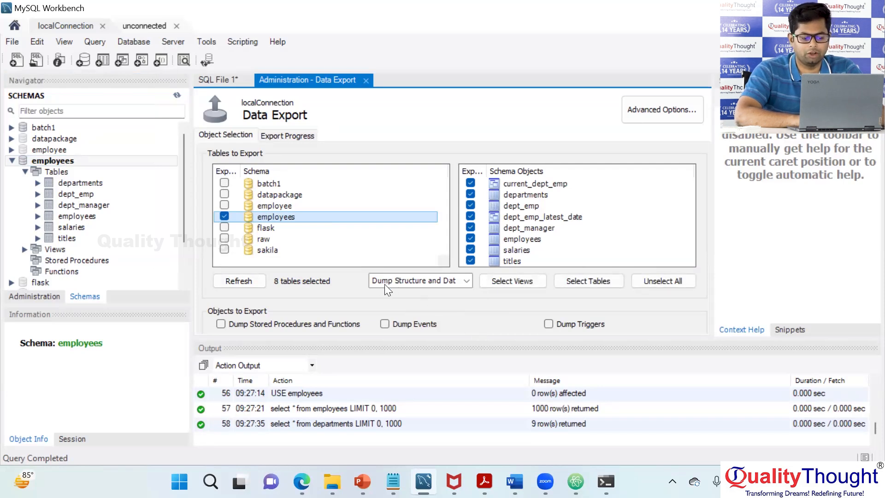
mouse_move(451, 290)
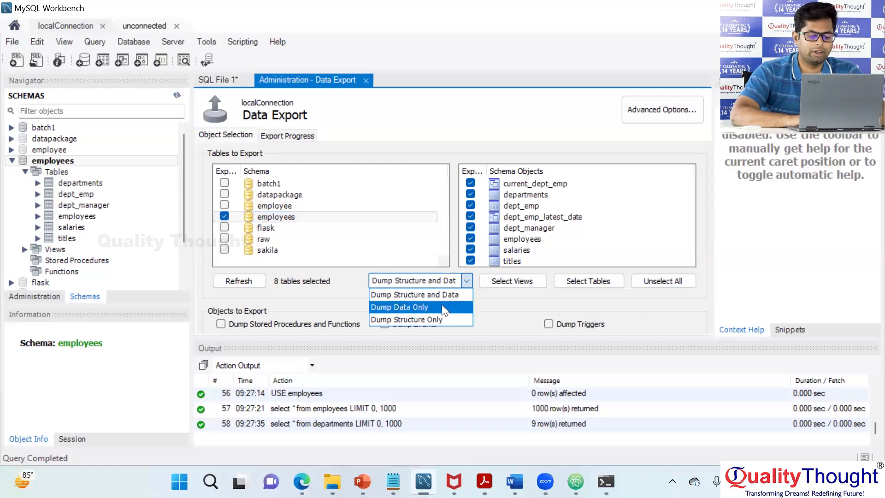
mouse_move(403, 319)
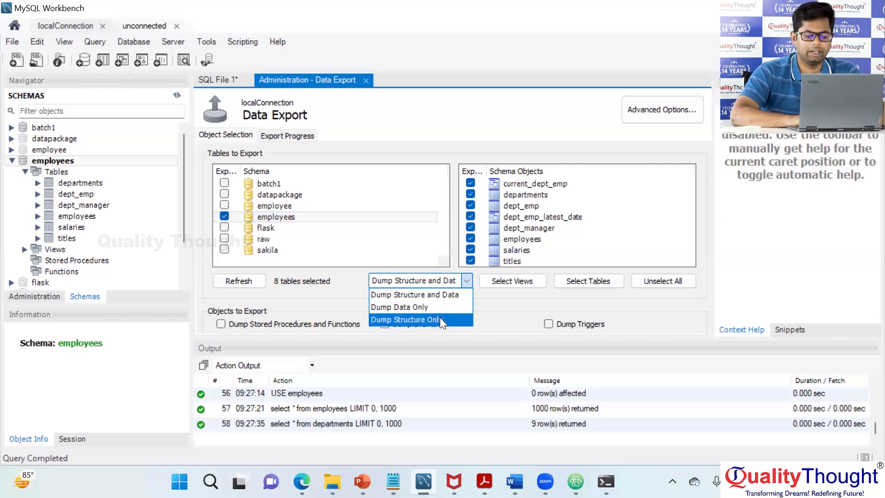
mouse_move(421, 294)
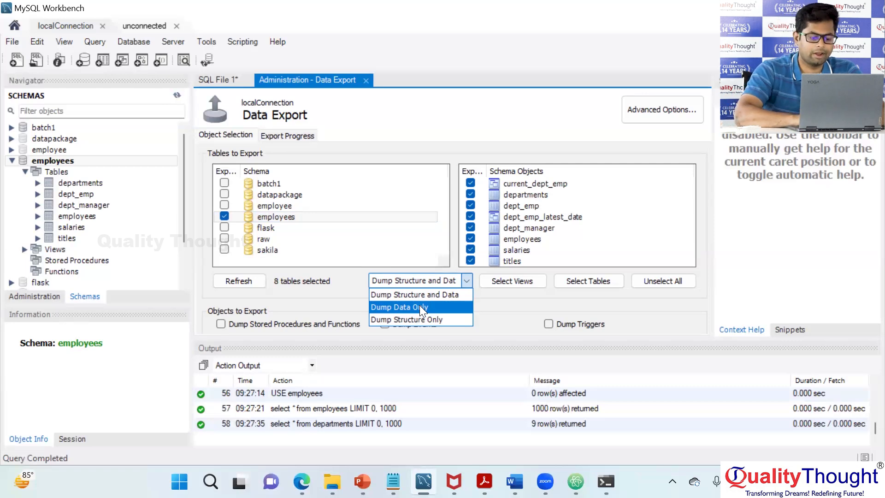
Keep the export type as Dump Structure and Data.
click(414, 280)
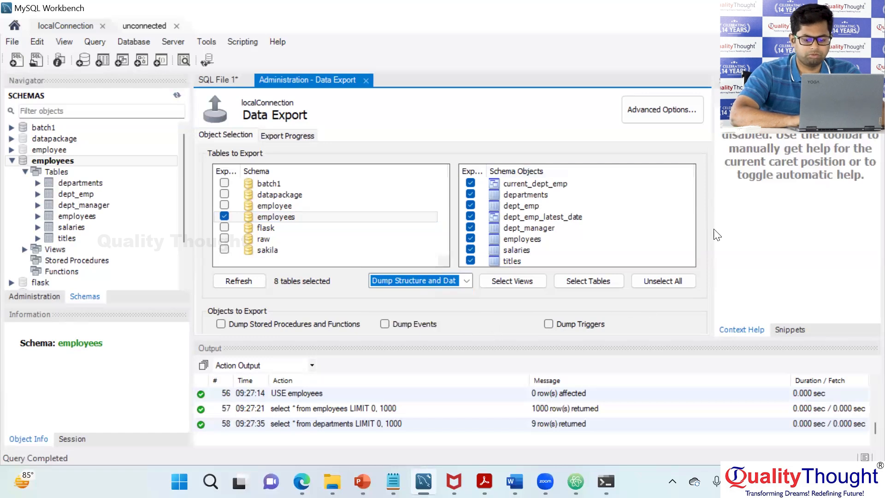
mouse_move(744, 356)
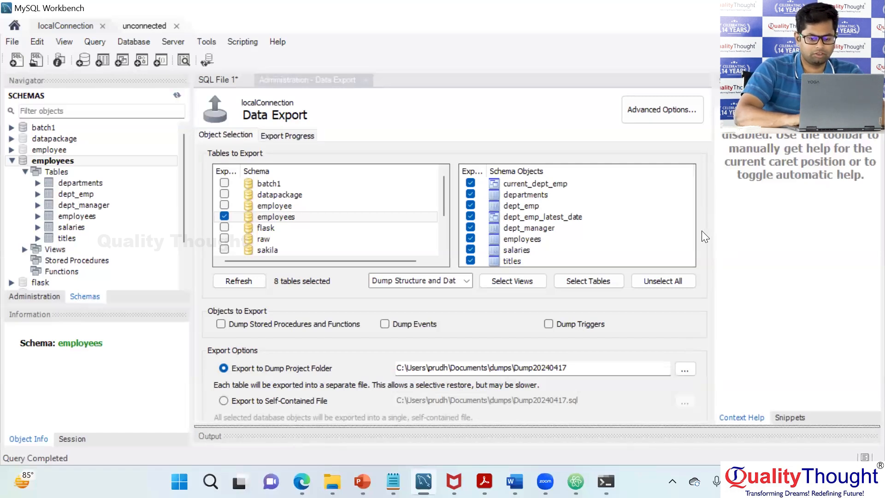
mouse_move(441, 300)
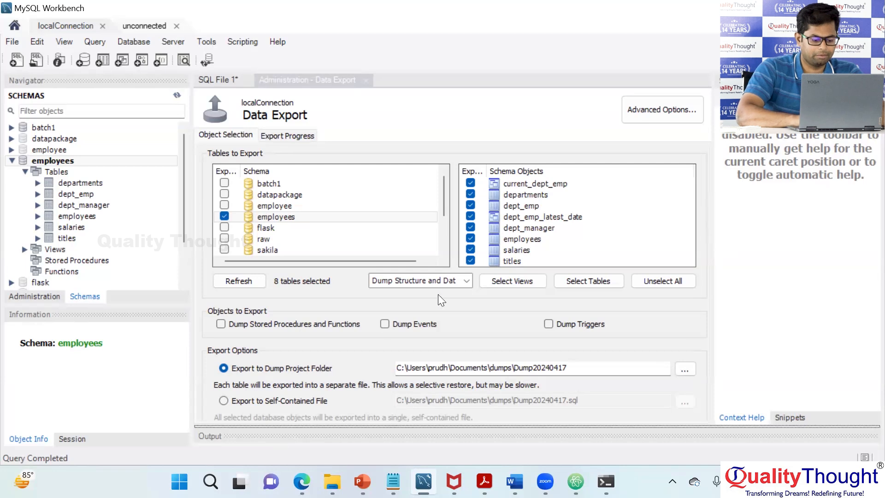
mouse_move(541, 414)
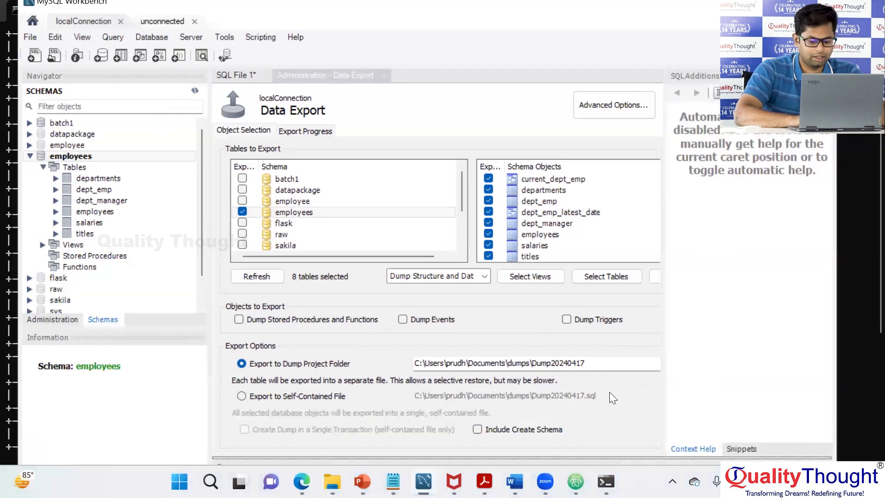
mouse_move(590, 446)
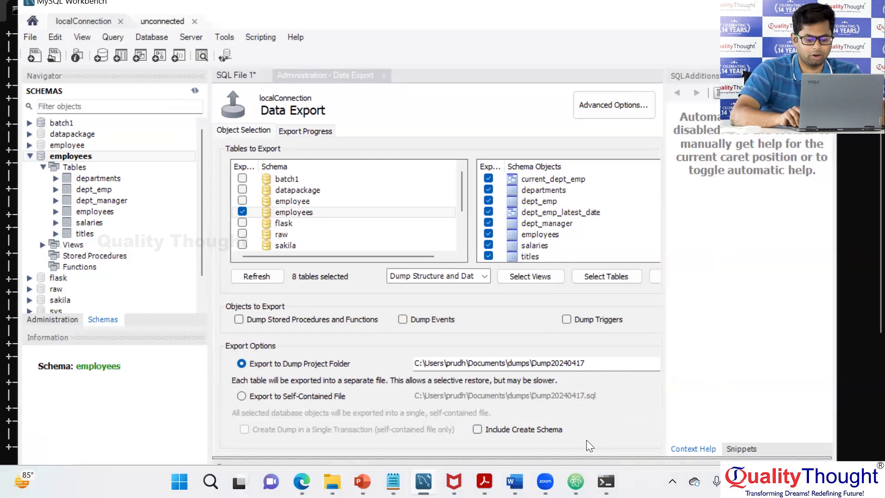
mouse_move(659, 109)
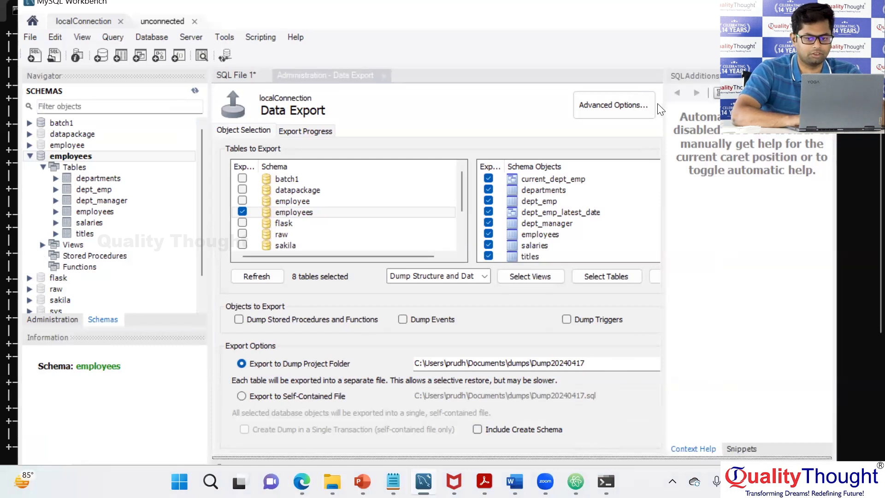
mouse_move(537, 296)
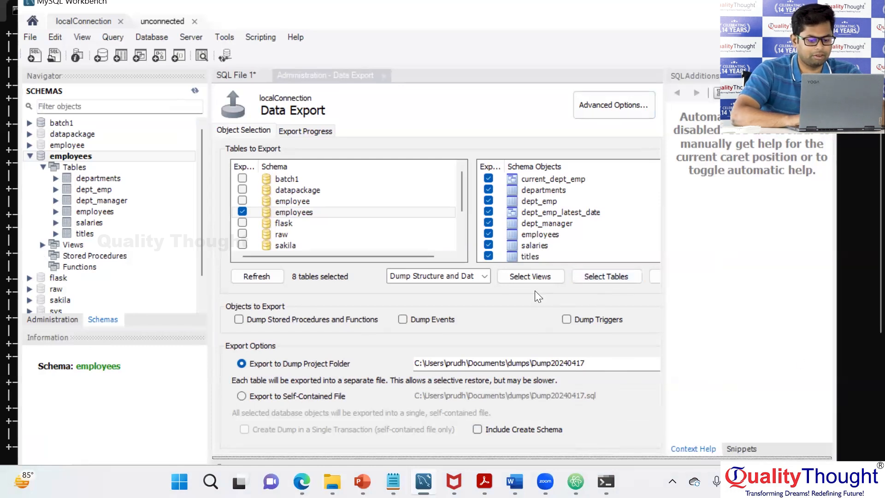
mouse_move(598, 311)
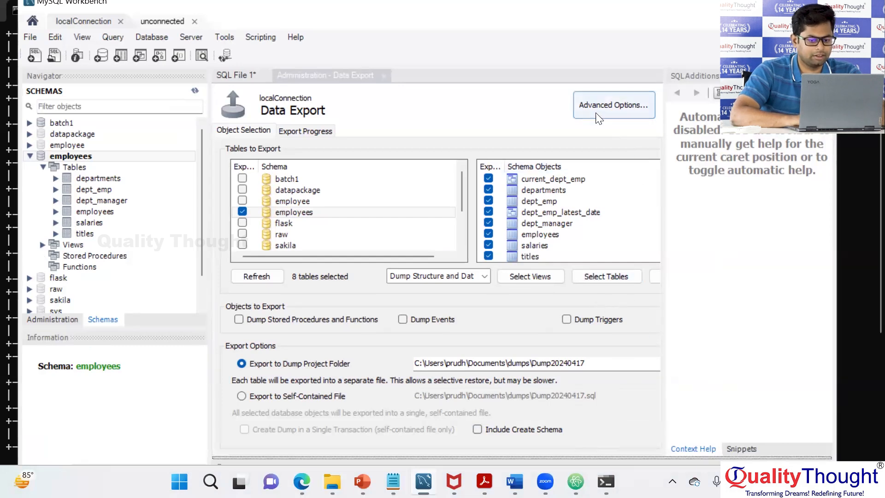
Include create schema and triggers, review the dated dump project folder path, then leave Data Export.
click(477, 430)
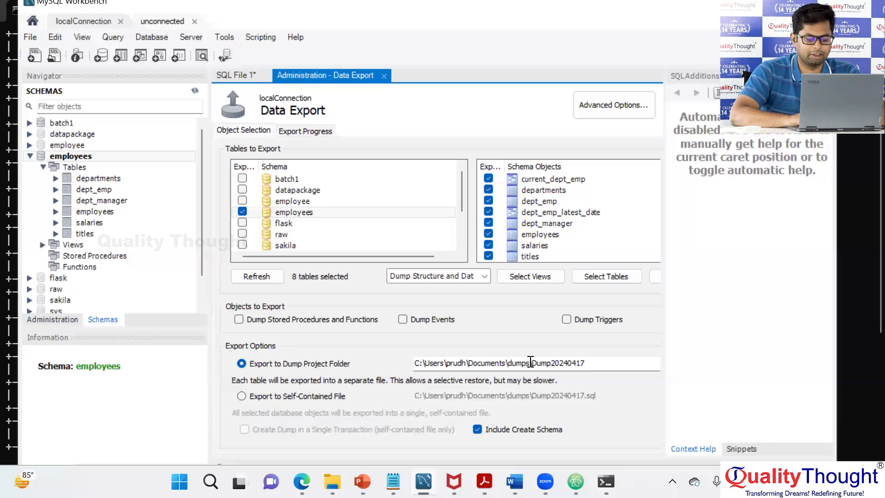
click(531, 363)
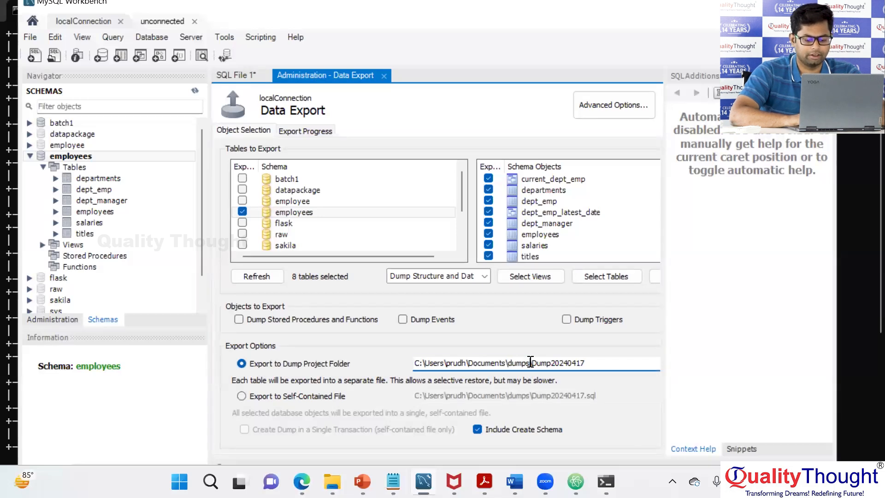
triple_click(497, 363)
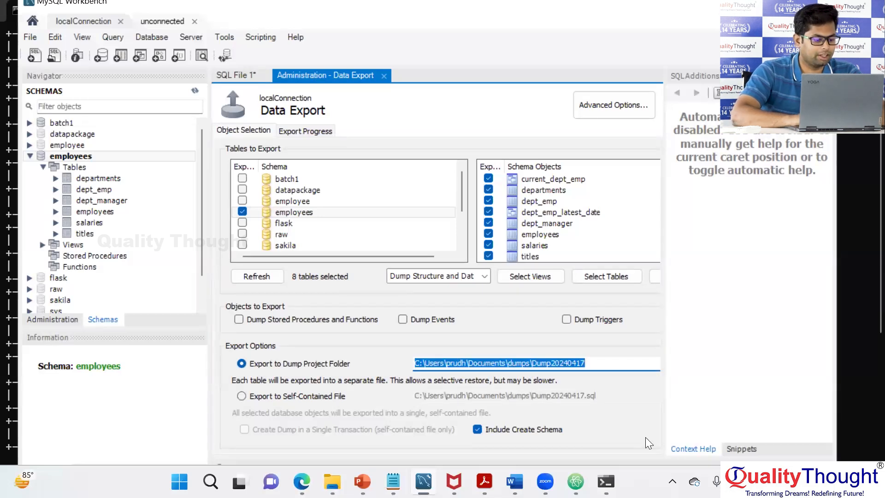
scroll(down, 3)
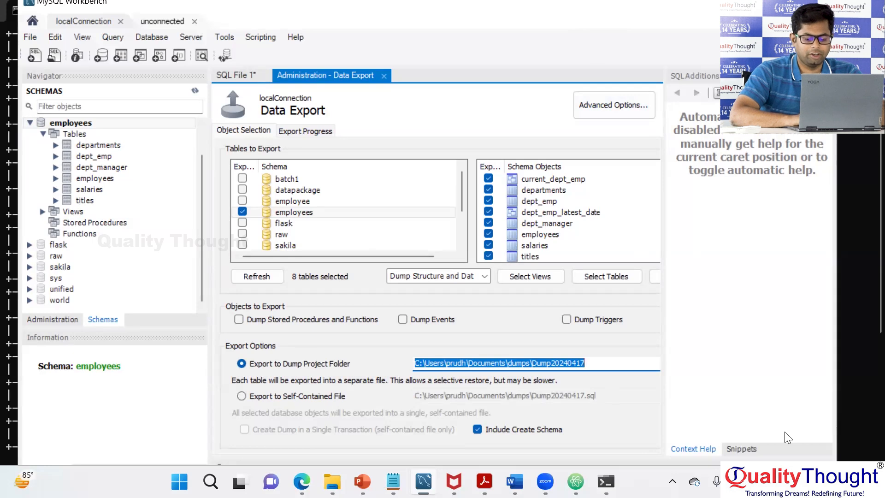
click(566, 319)
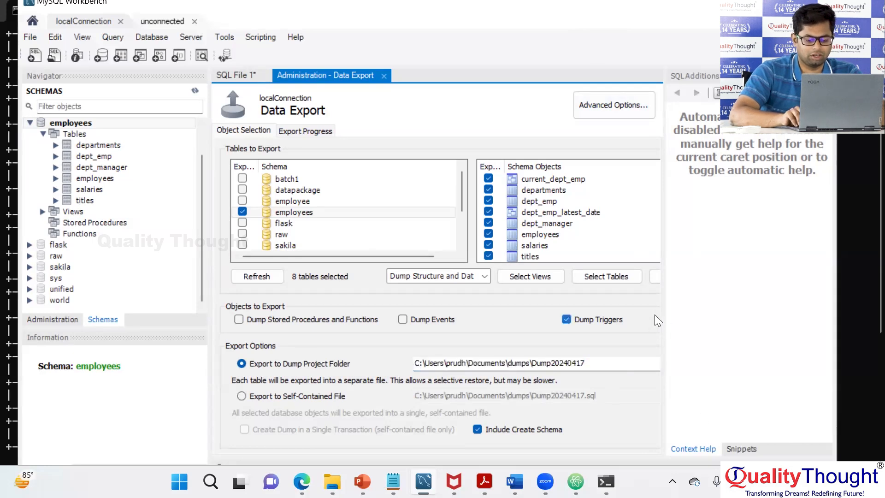
mouse_move(648, 411)
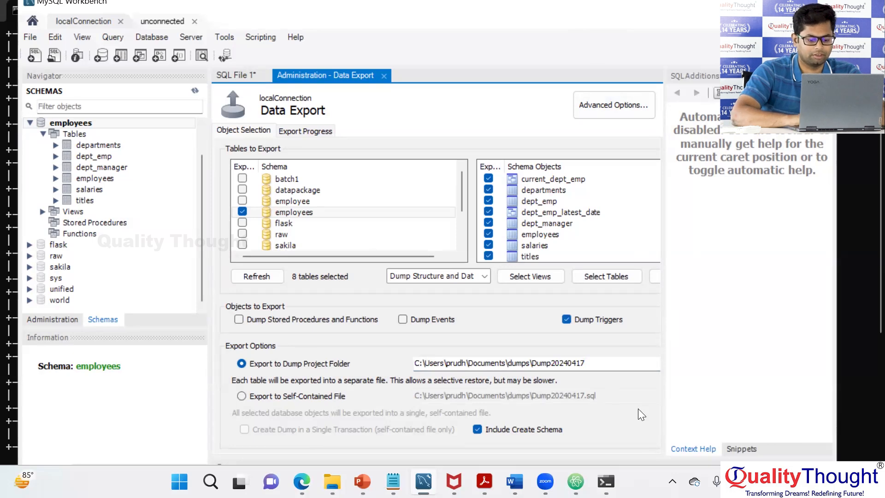
mouse_move(642, 144)
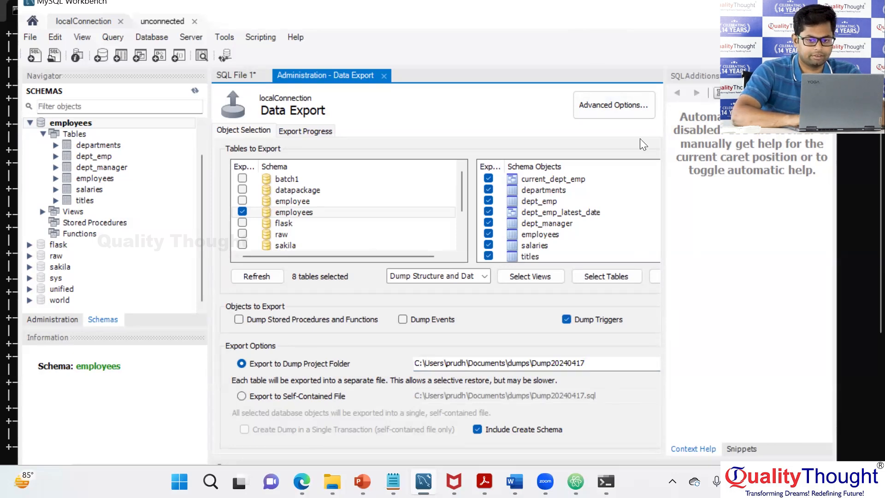
mouse_move(663, 207)
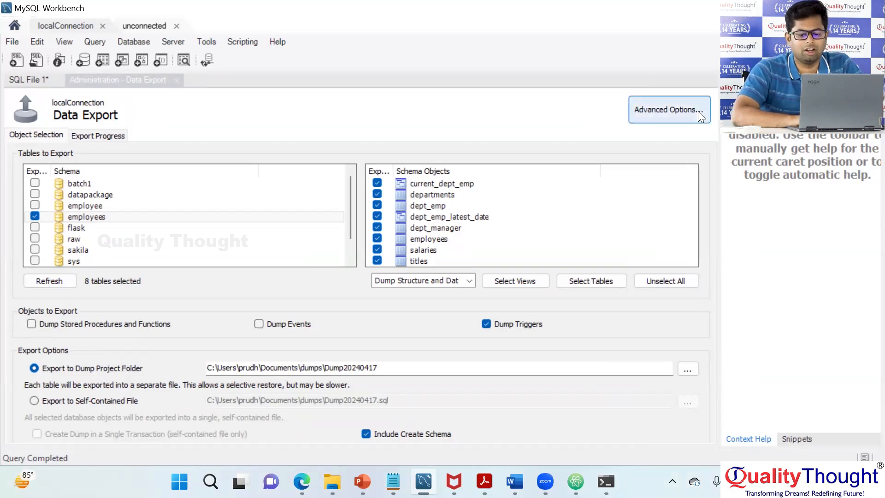
mouse_move(372, 327)
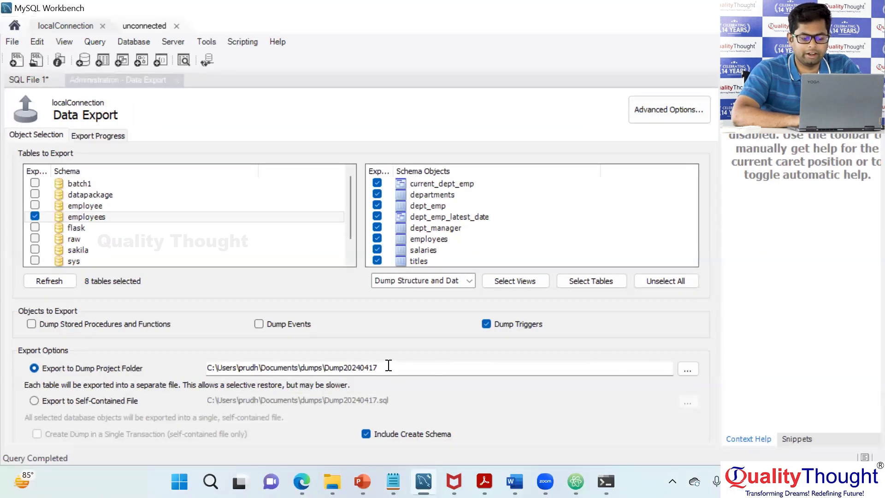
triple_click(293, 368)
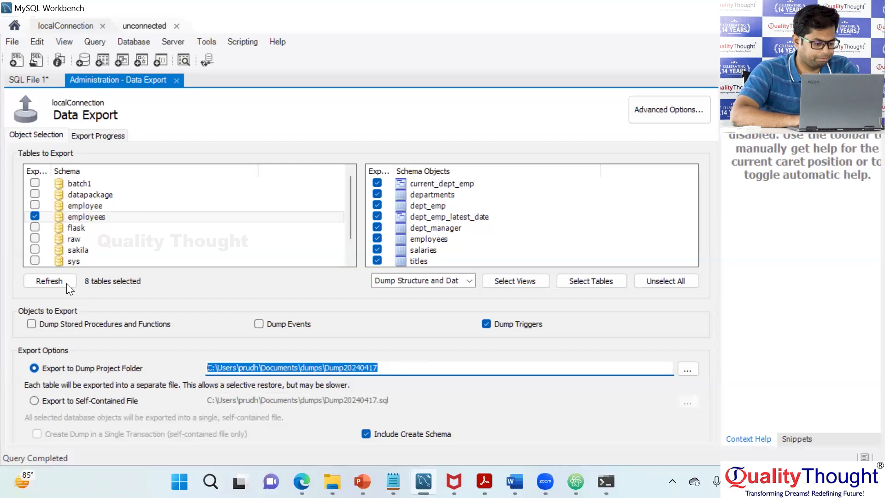
click(28, 79)
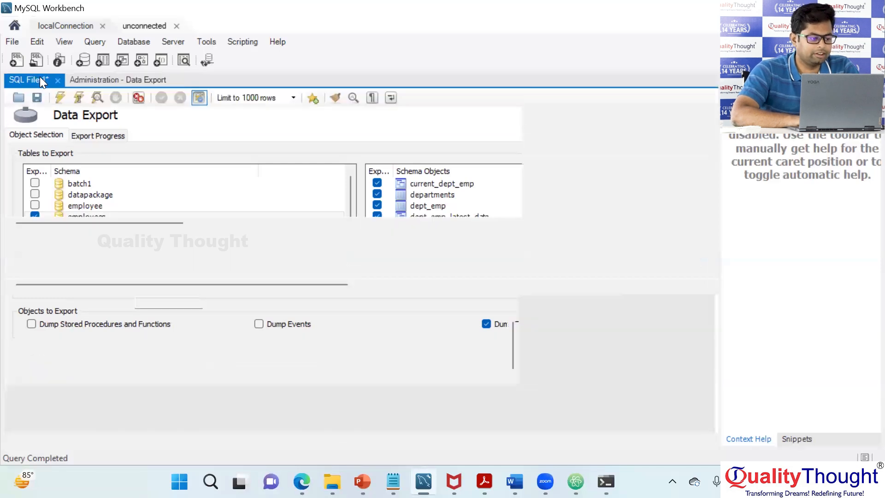
Review Server > Data Import, dismissing the Create Schema dialog, and return to the SQL File 1 editor.
click(27, 79)
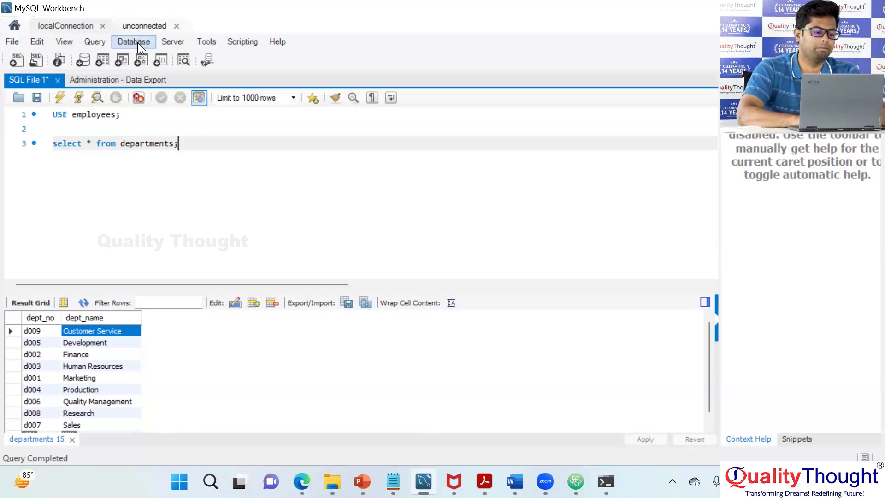
click(172, 41)
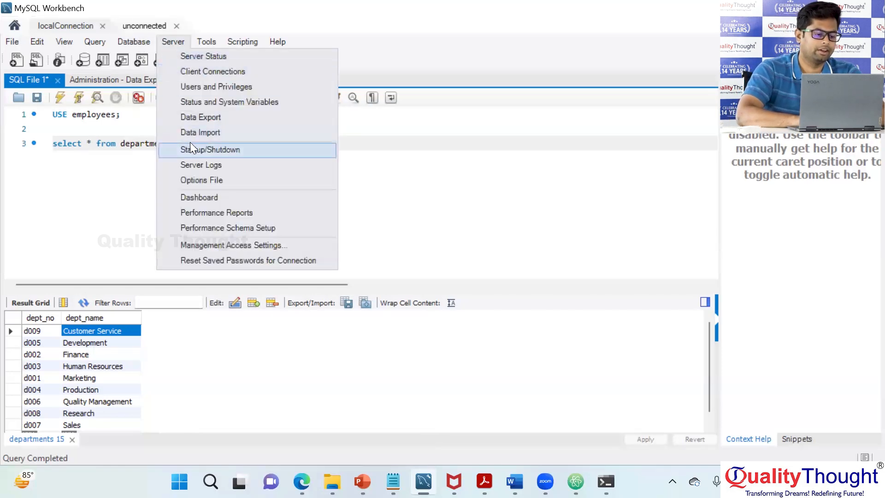
click(200, 132)
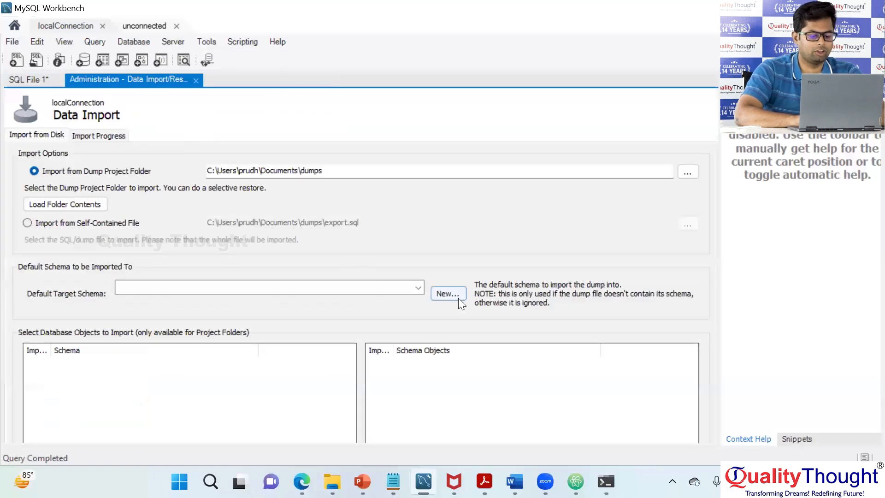
click(448, 293)
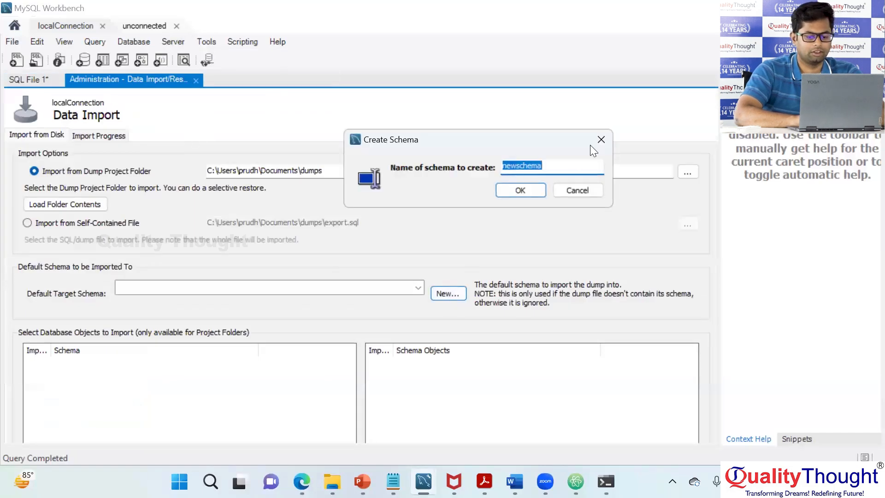
click(577, 190)
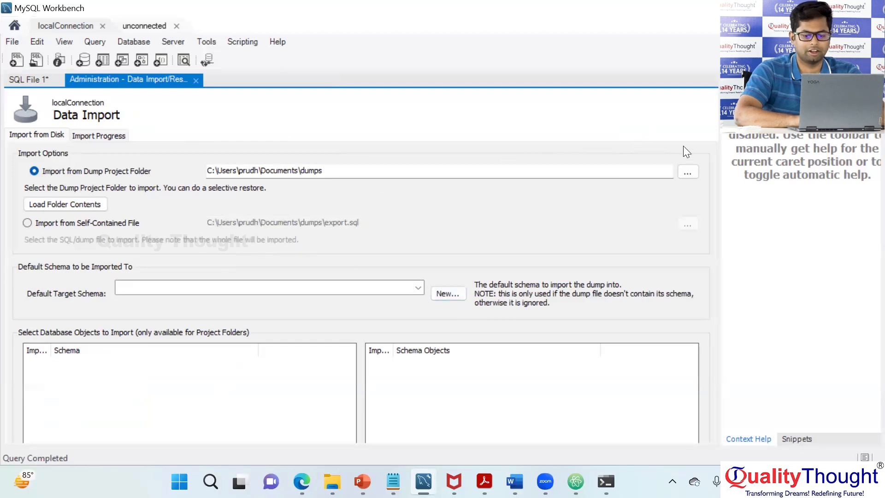
mouse_move(426, 206)
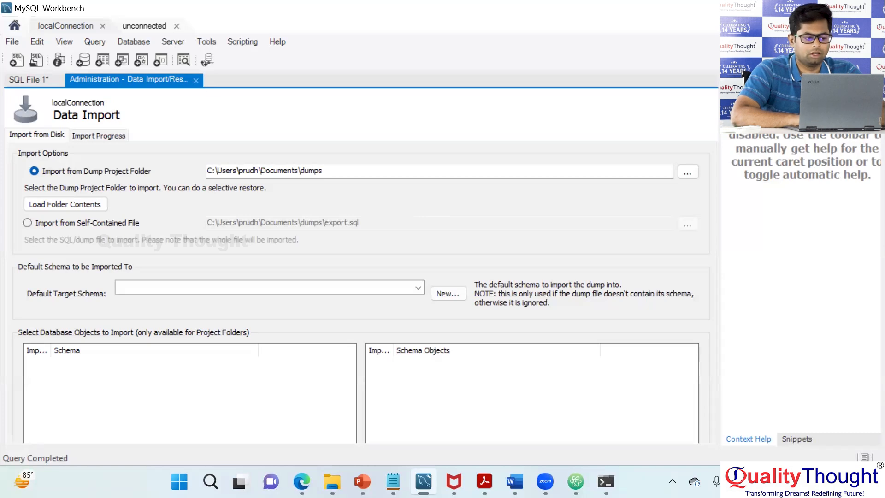
click(27, 80)
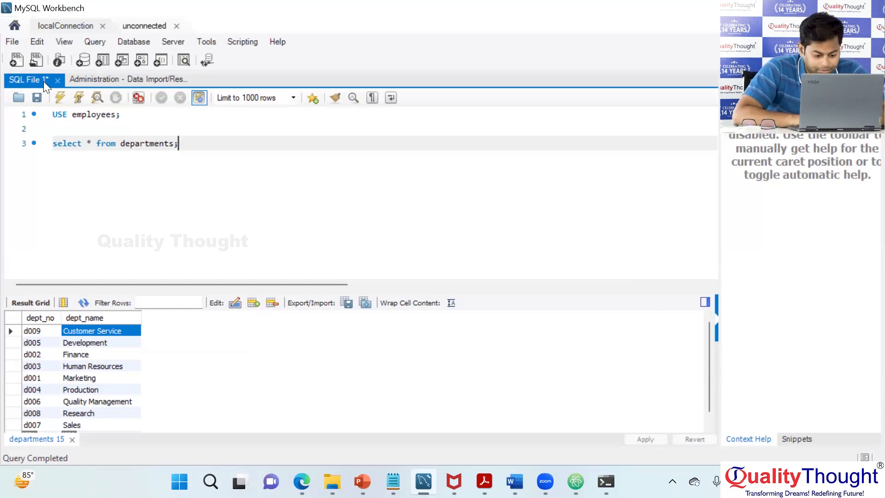
click(361, 482)
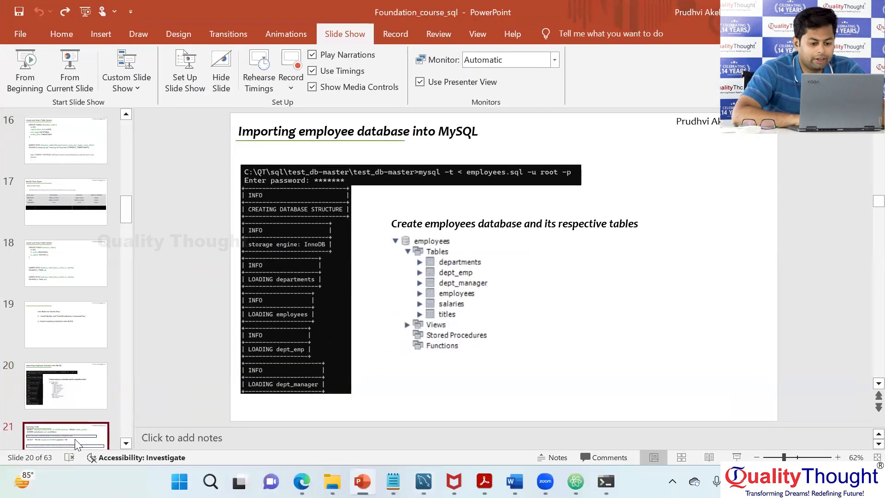
Show the Querying Table slide and select its SELECT * FROM employees WHERE gender = 'M' line.
click(65, 324)
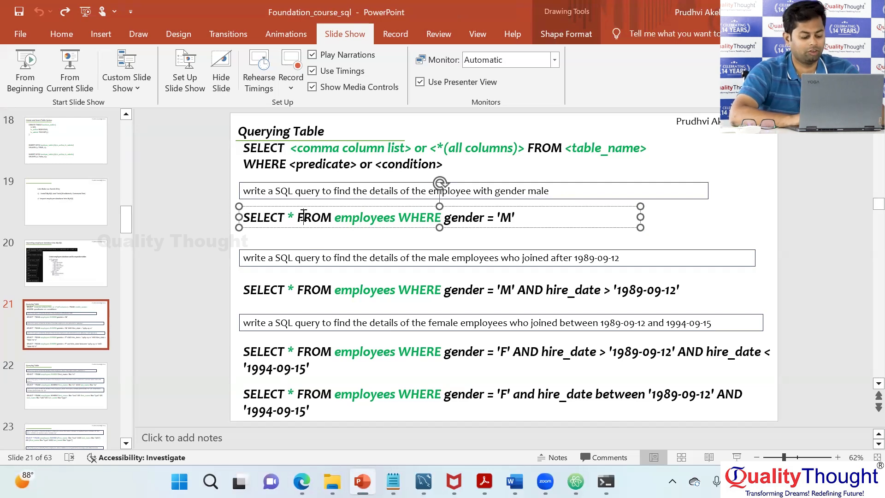
triple_click(377, 217)
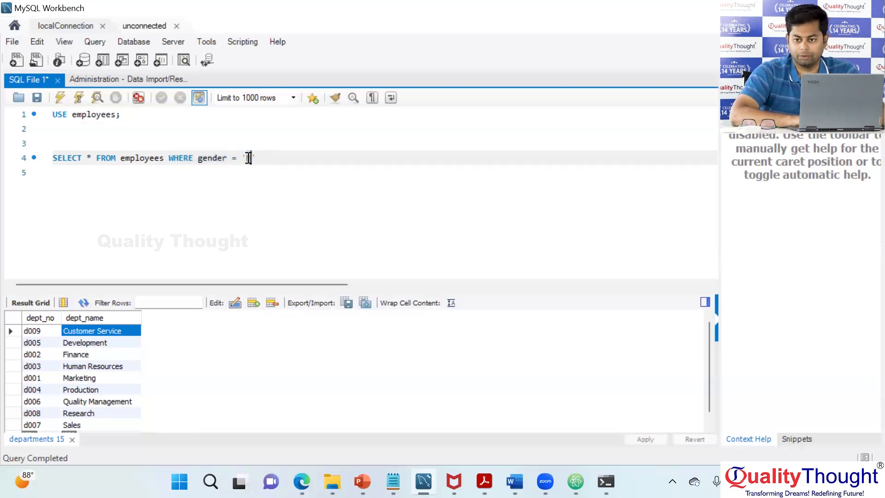
Run SELECT * FROM employees WHERE gender = 'M' and review the male rows returned.
text(M)
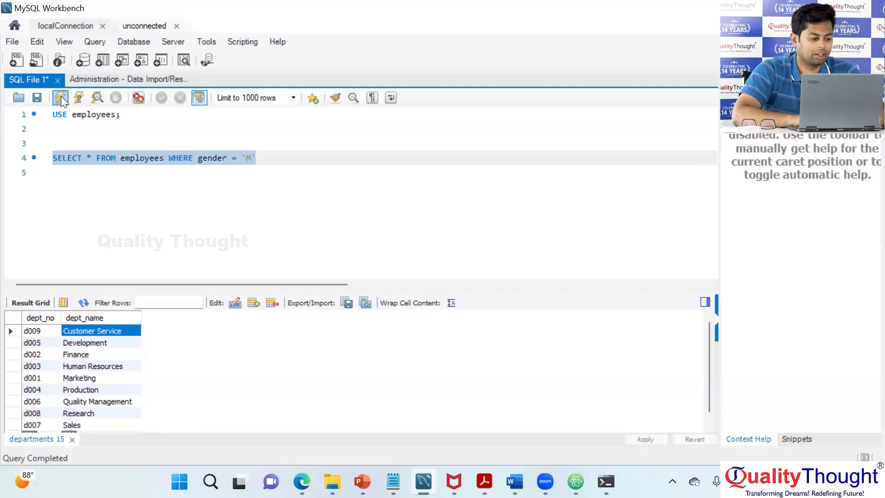
click(59, 98)
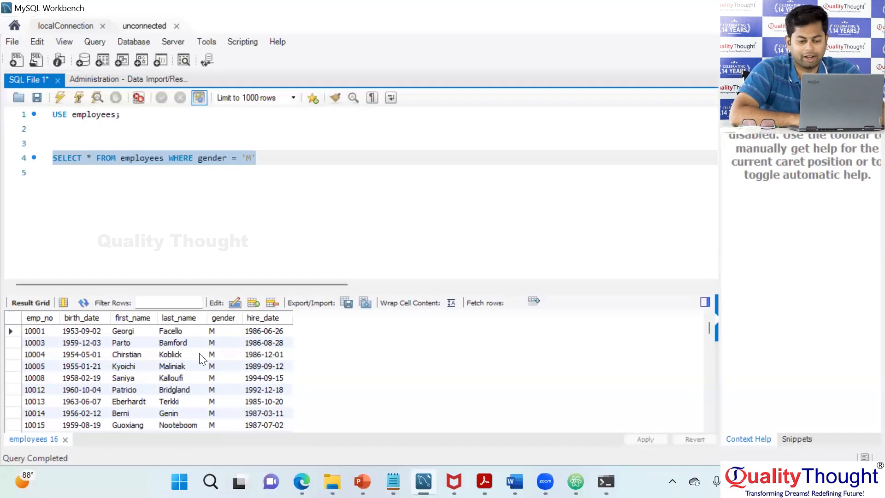
double_click(171, 354)
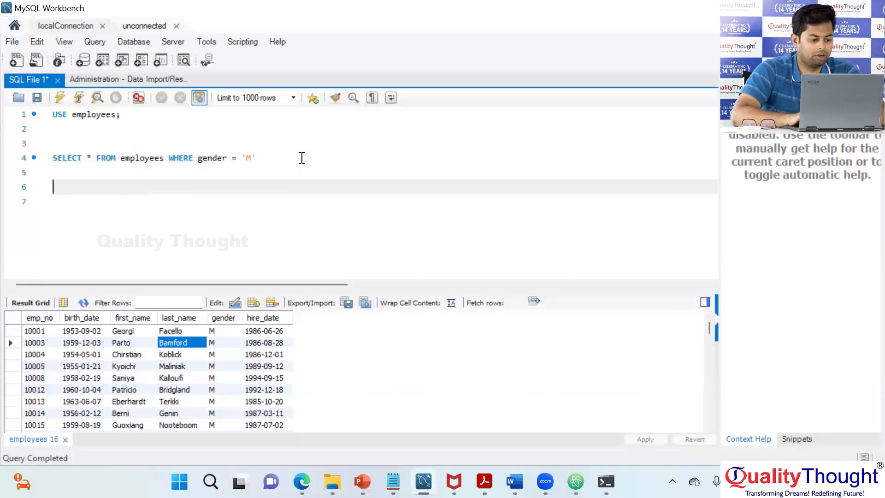
Write a second query adding AND hire_date > '1989-09-12' to the gender = 'M' filter.
text(SELECT * FROM employees WHERE gender = 'M' AND hire_date > '1989-09-12')
click(383, 158)
text(;)
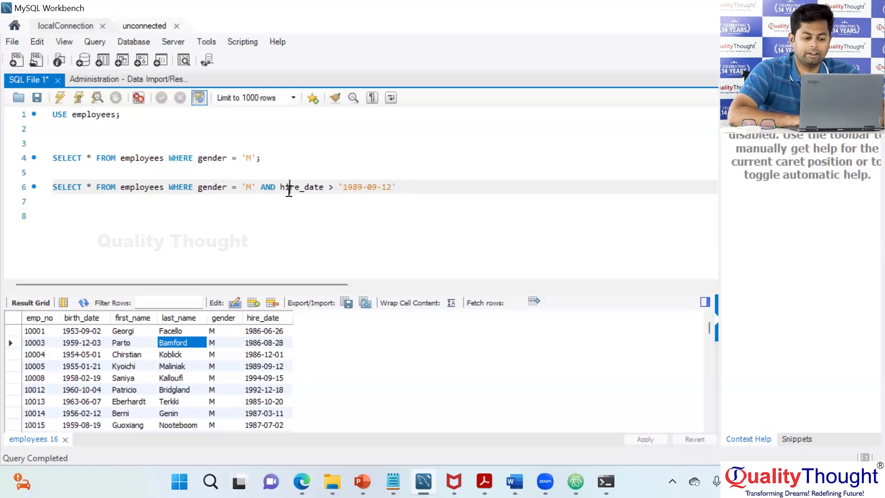
Run the male-and-hired-after-1989-09-12 query, then return to the Querying Table slide in PowerPoint.
double_click(301, 187)
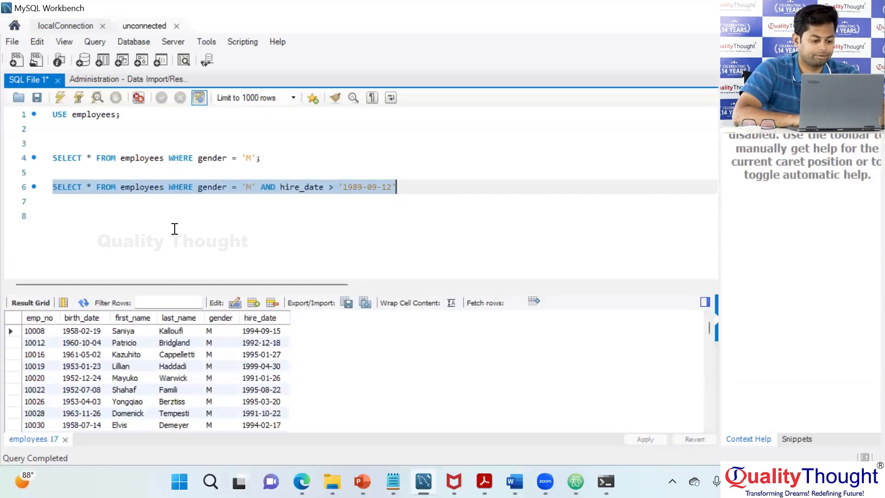
click(261, 331)
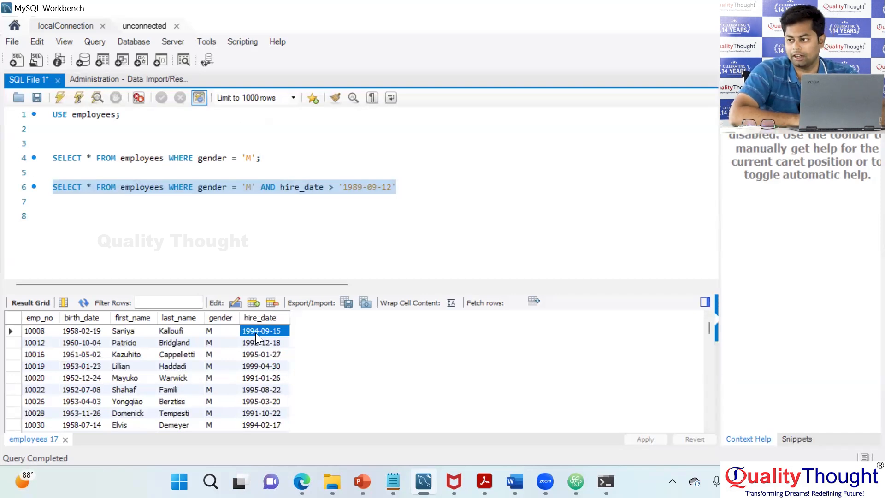
mouse_move(423, 409)
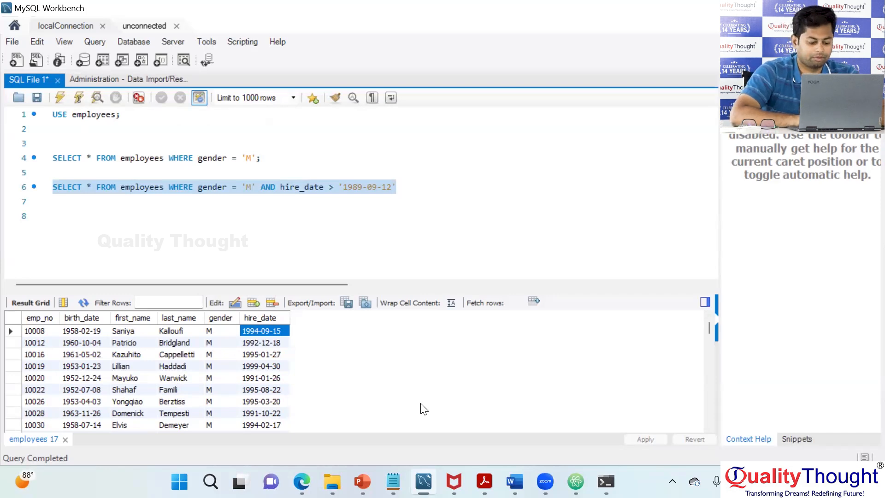
click(361, 482)
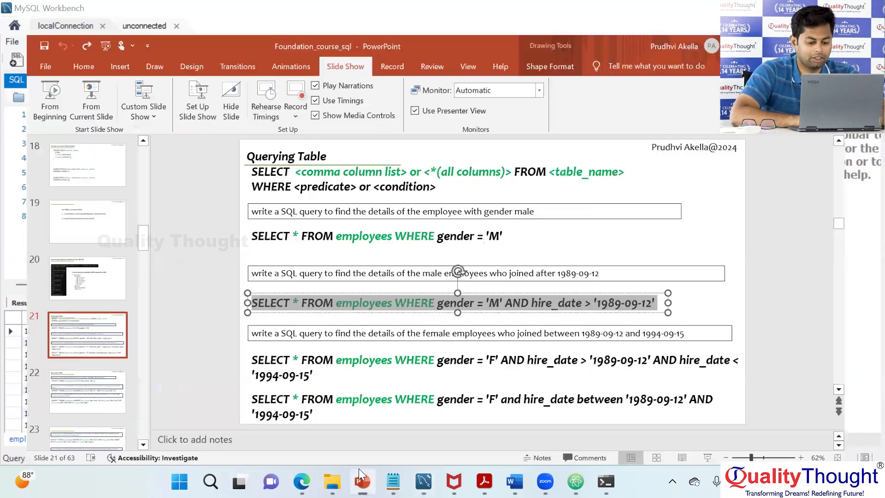